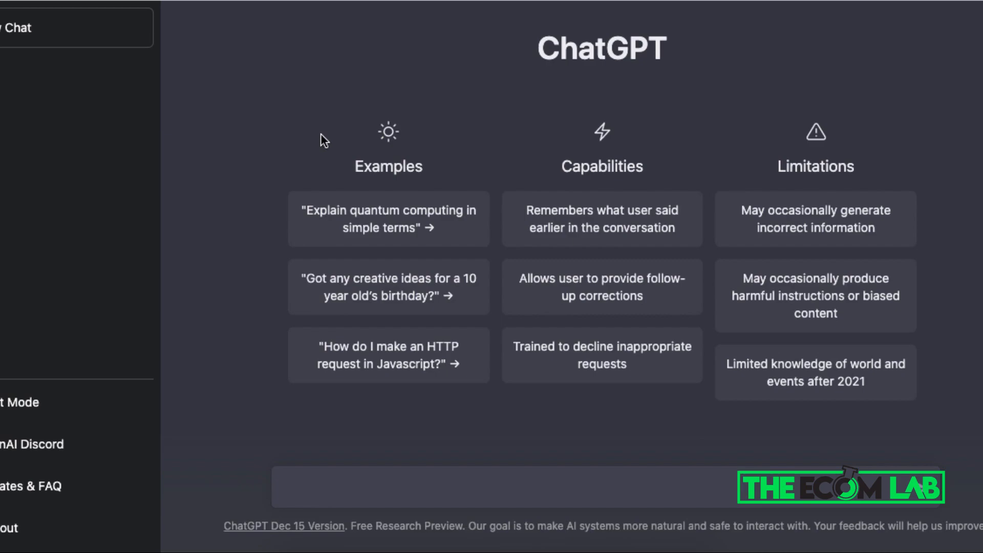
pyautogui.moveTo(374, 66)
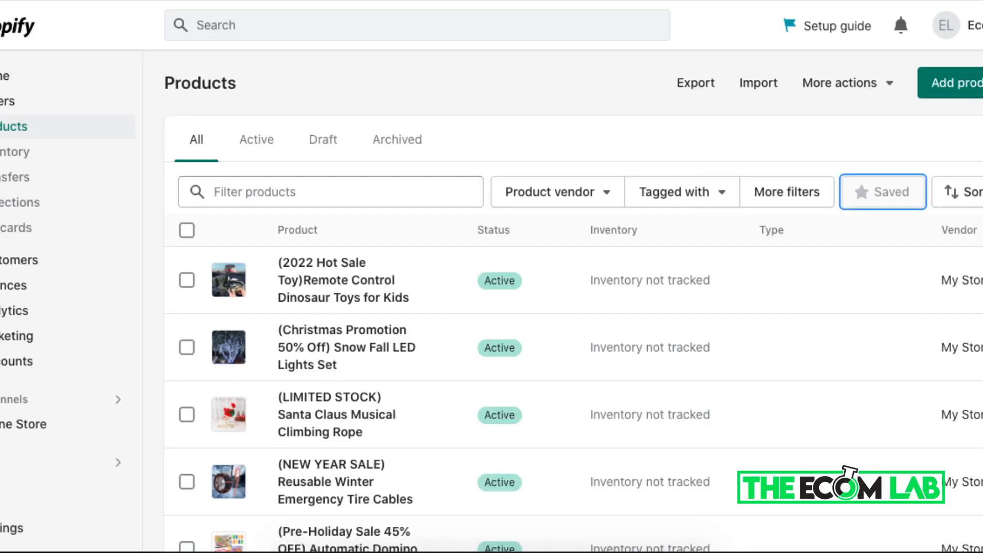
pyautogui.moveTo(474, 67)
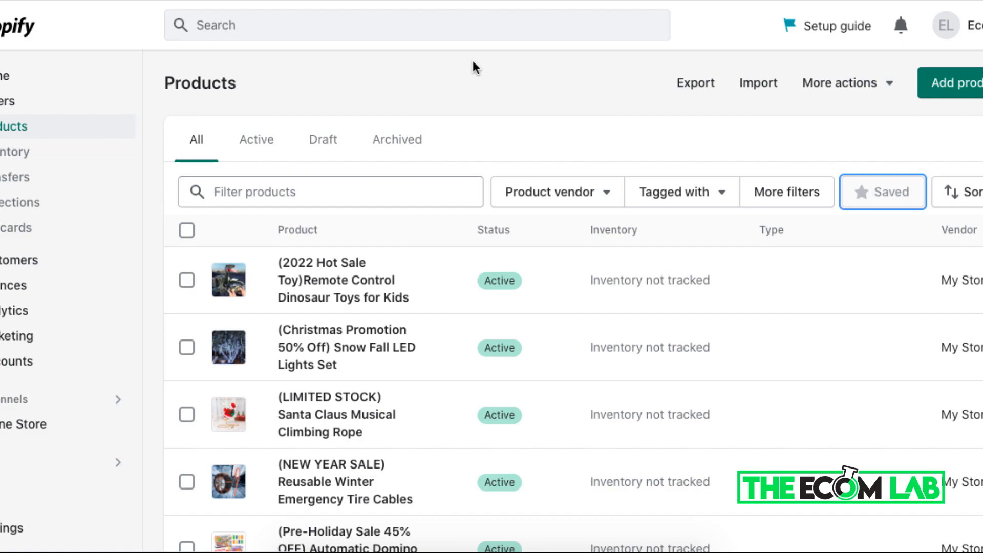
pyautogui.moveTo(484, 56)
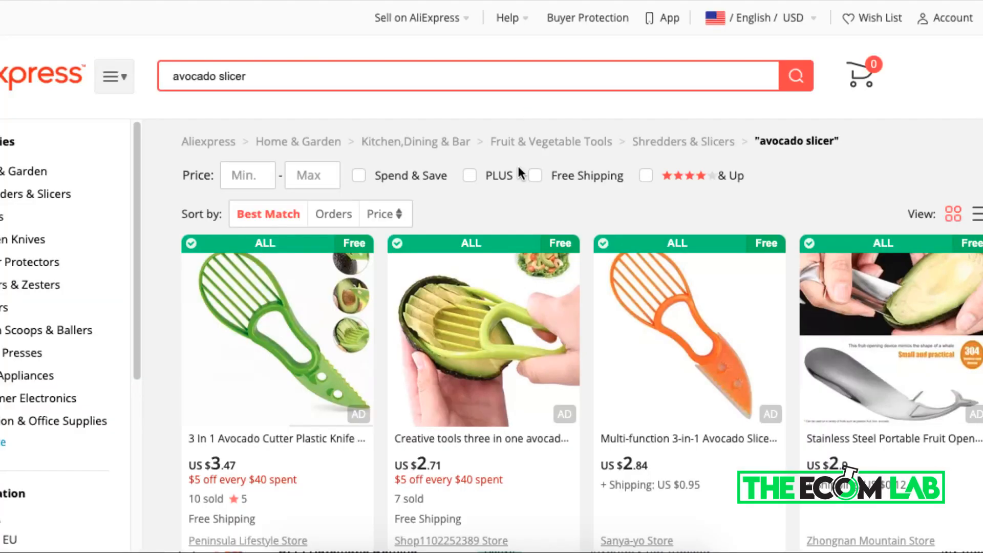
pyautogui.moveTo(563, 213)
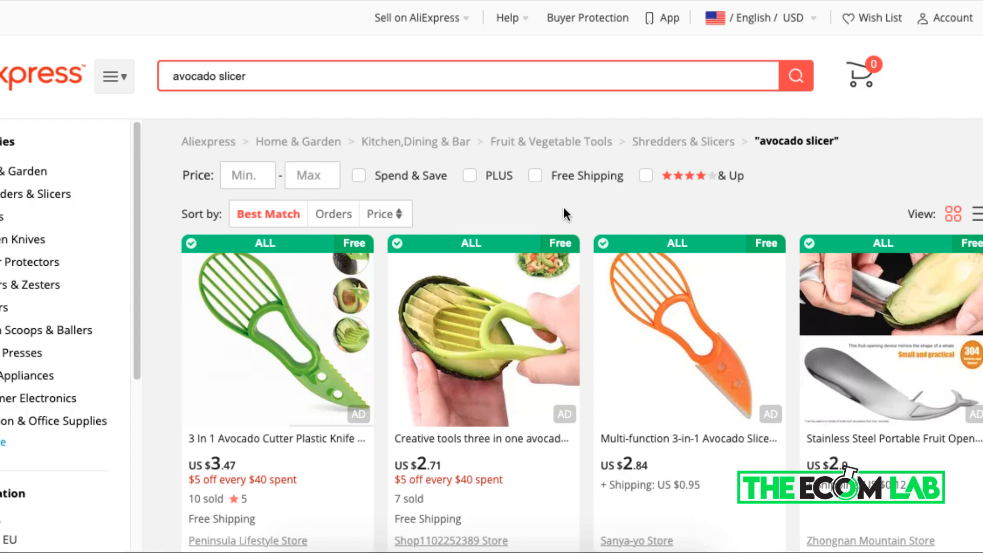
pyautogui.moveTo(335, 277)
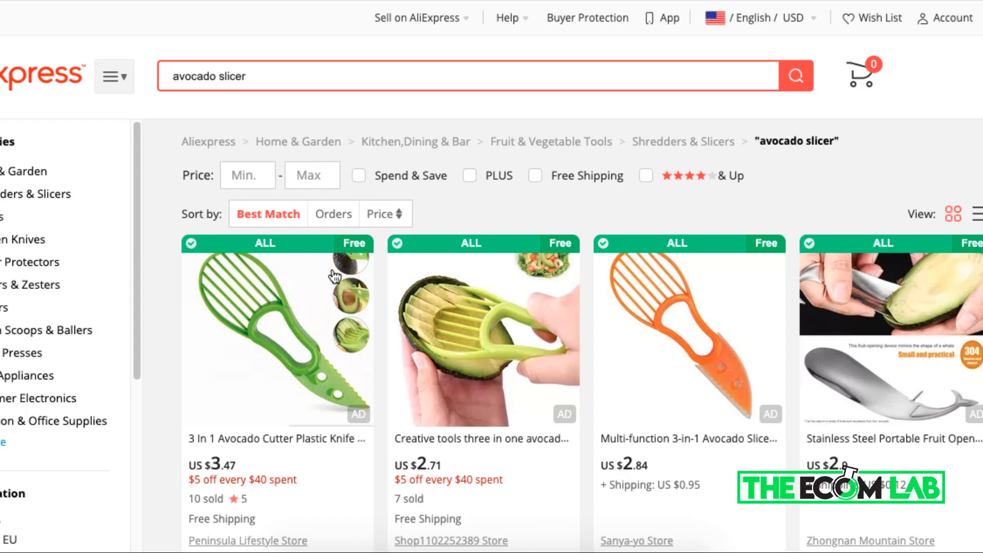
pyautogui.scroll(-3)
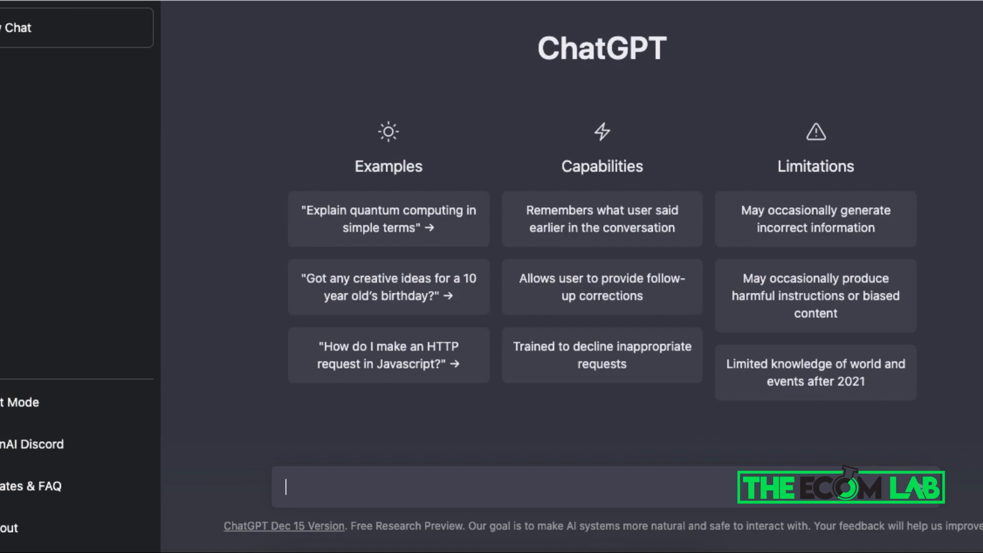
pyautogui.moveTo(327, 474)
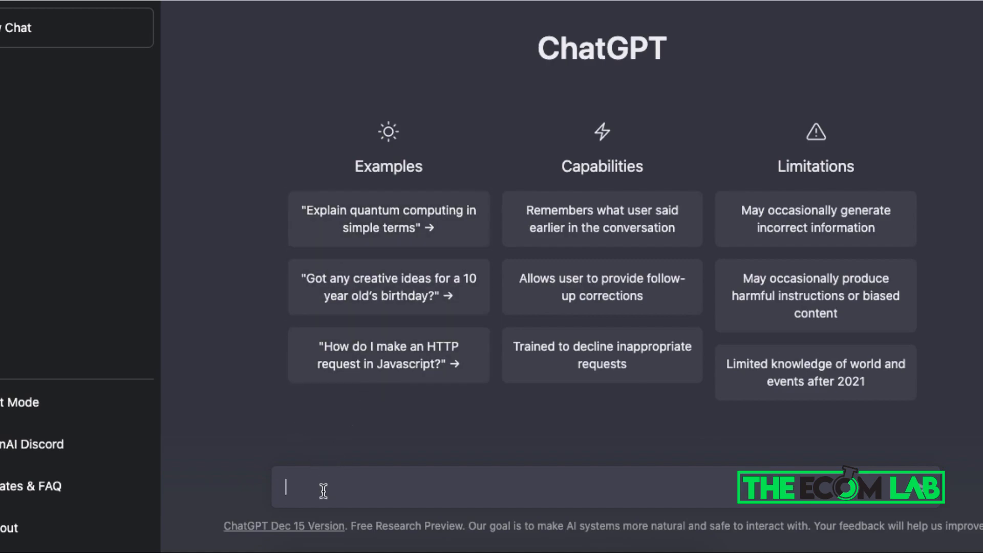
pyautogui.write('Create')
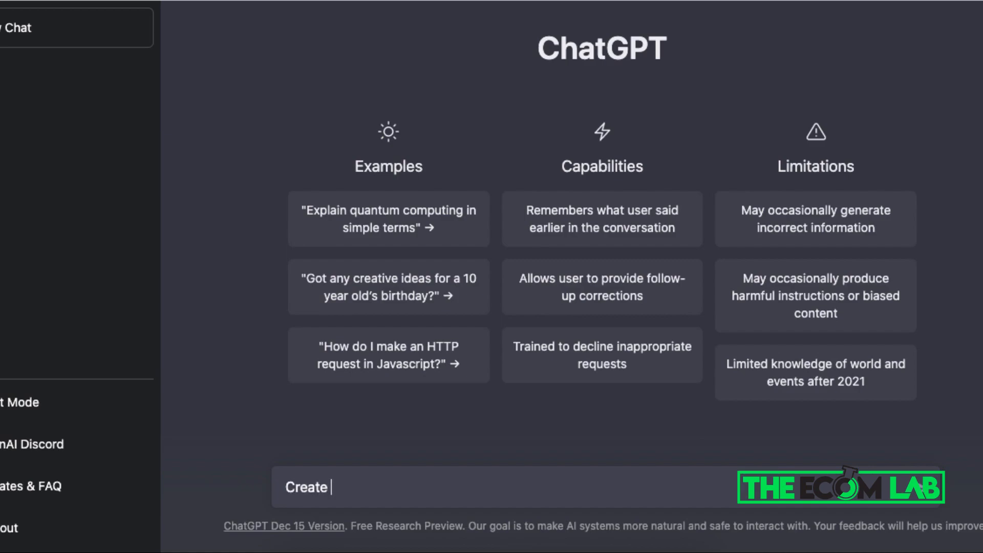
pyautogui.write('a facebook a')
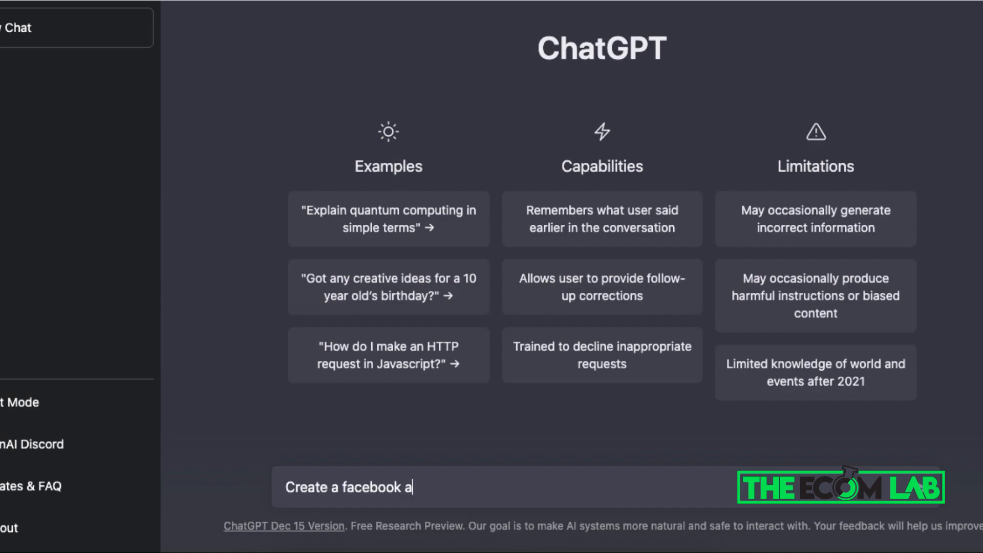
pyautogui.write('ds on')
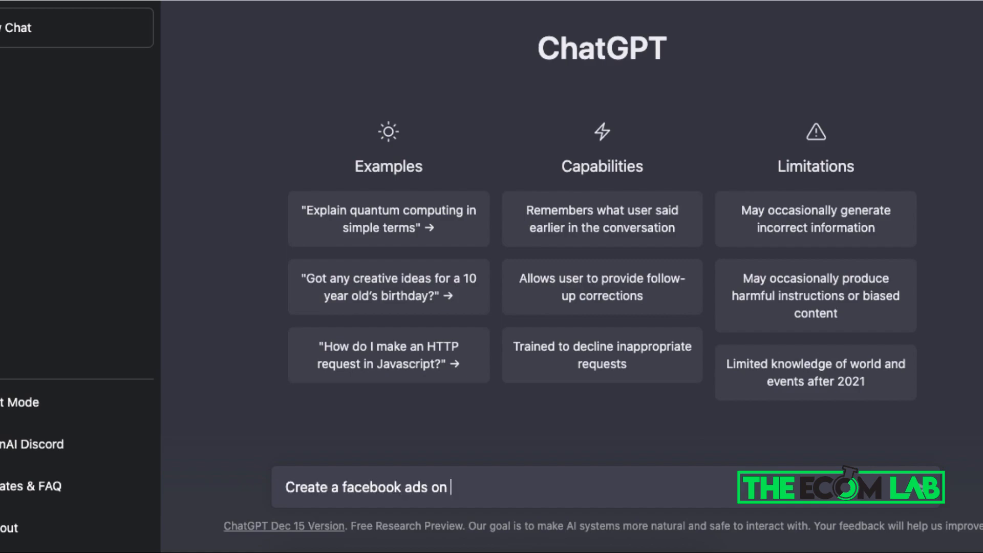
pyautogui.write('the av')
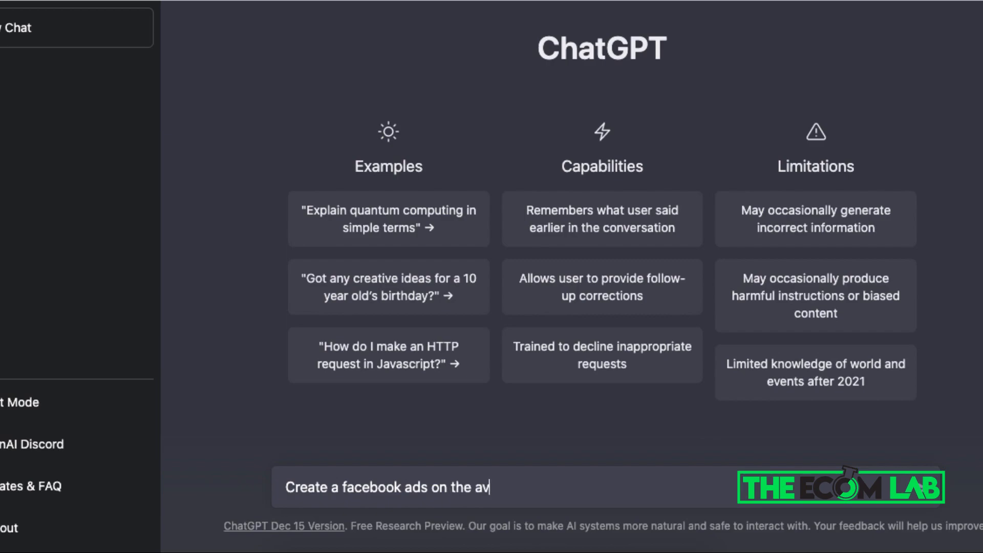
pyautogui.write('ocad')
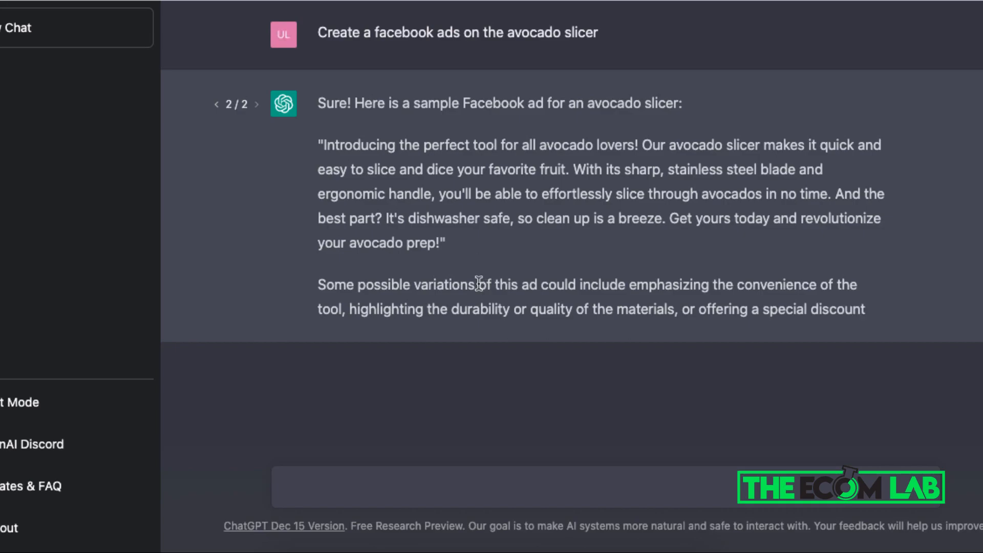
pyautogui.scroll(-3)
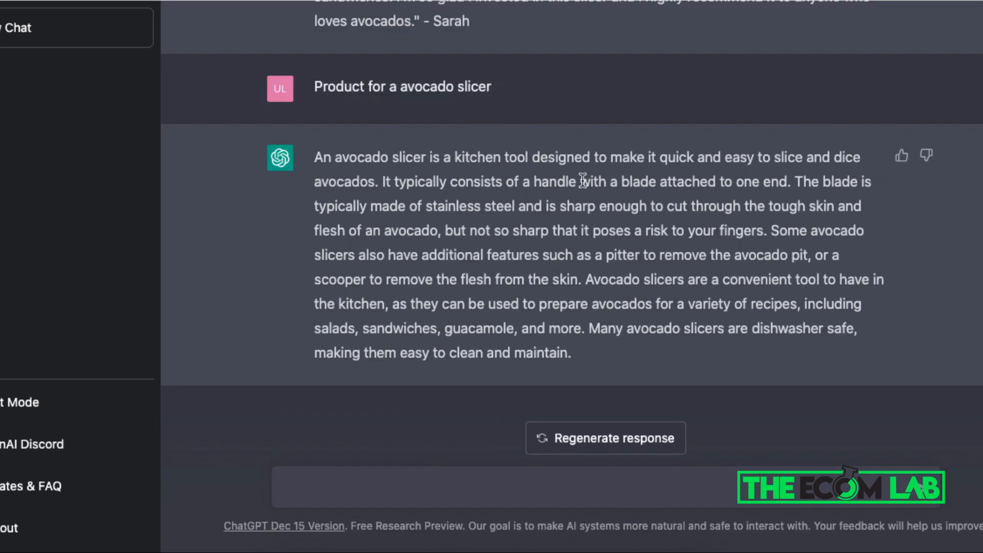
pyautogui.moveTo(603, 254)
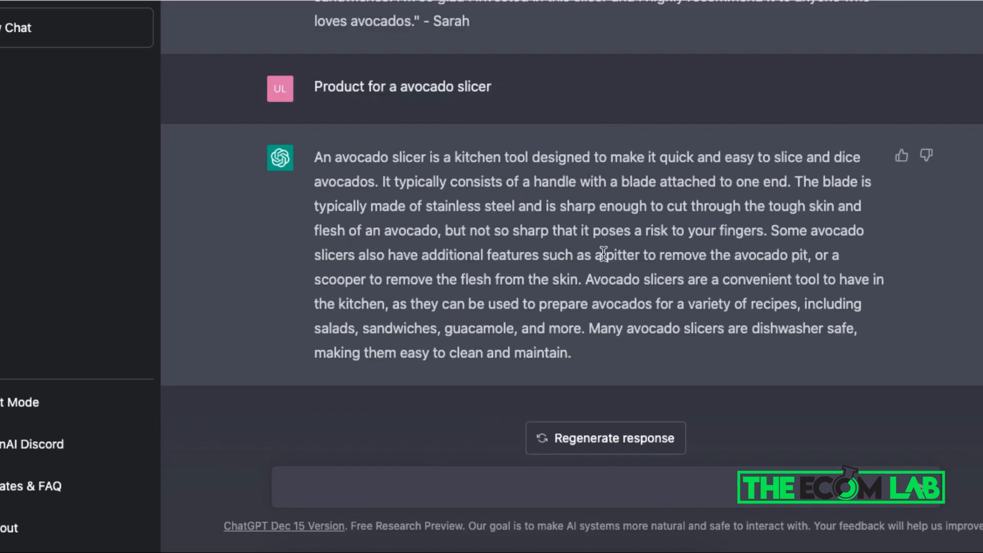